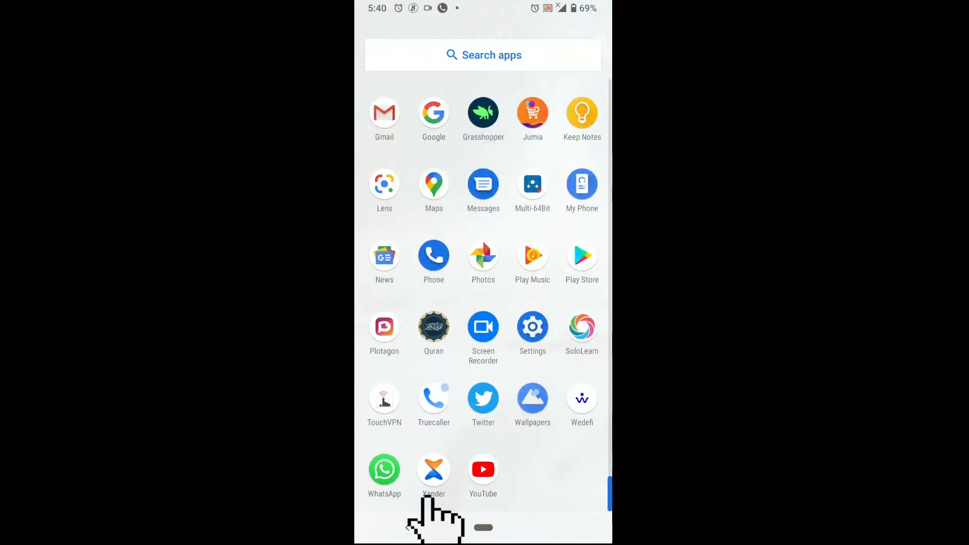
Step: Launch Settings to reach the Hotspot & tethering page
{"action": "left_click", "coordinate": [434, 470]}
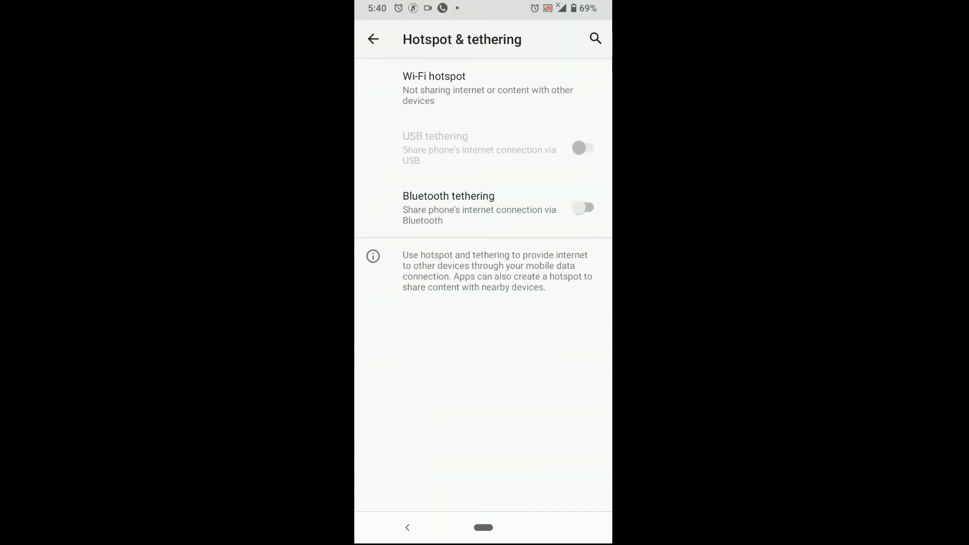
Step: Switch on the Grandmaster Wi-Fi hotspot on the phone
{"action": "left_click", "coordinate": [434, 88]}
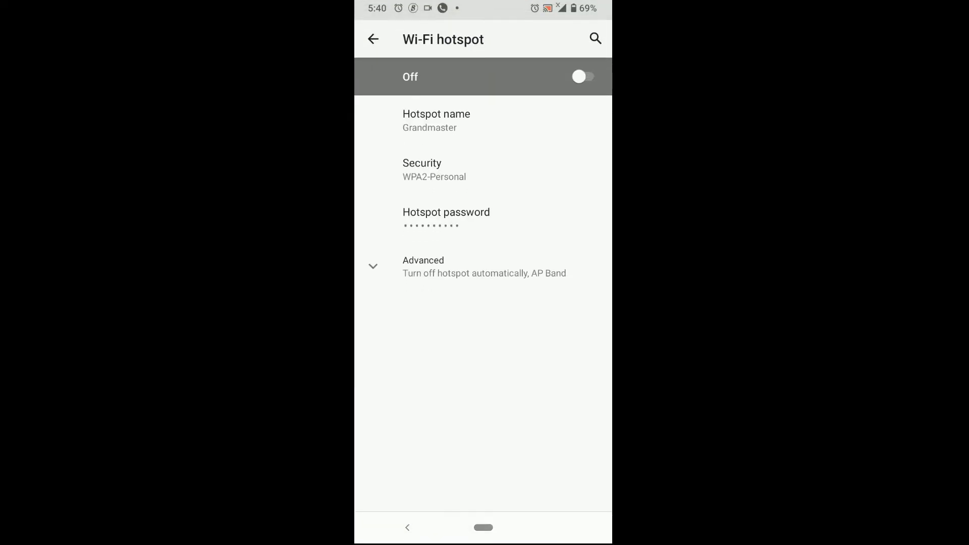
{"action": "left_click", "coordinate": [581, 77]}
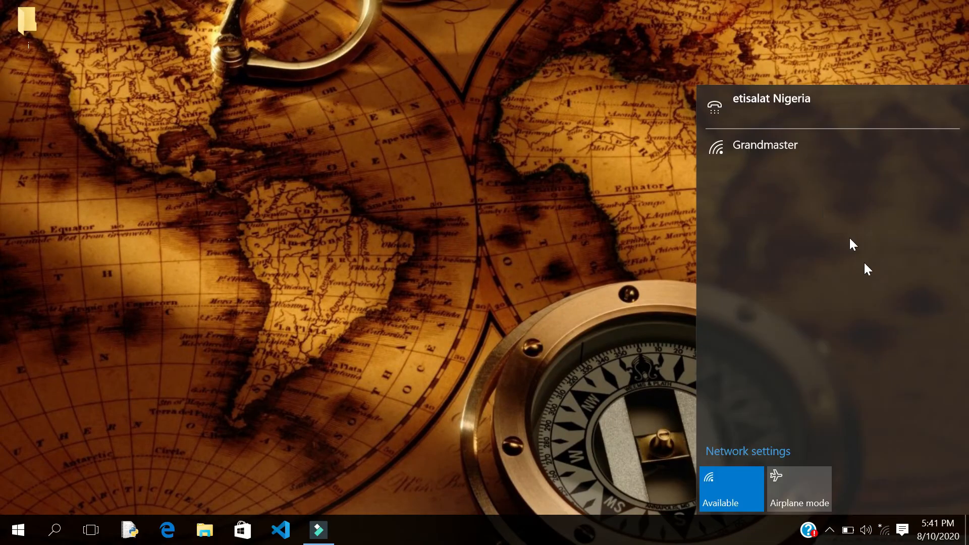
Step: Join the Grandmaster network from the Windows Wi-Fi list and close the network flyout
{"action": "left_click", "coordinate": [764, 144]}
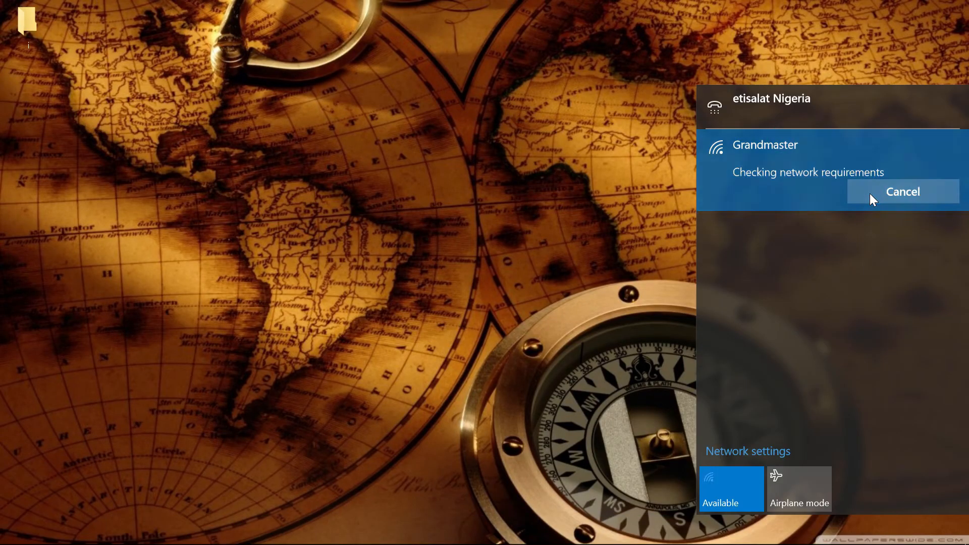
{"action": "left_click", "coordinate": [902, 190]}
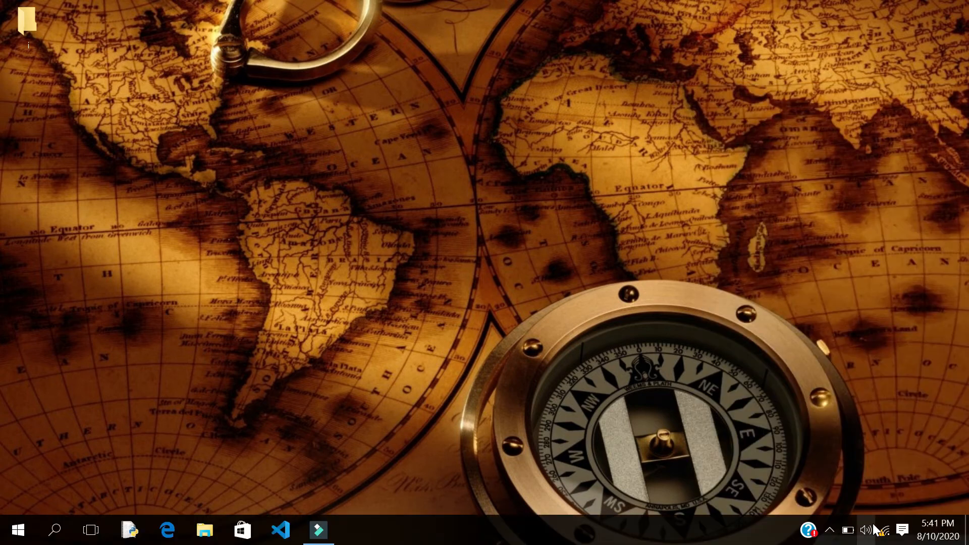
{"action": "left_click", "coordinate": [17, 530]}
{"action": "type", "text": "192.16"}
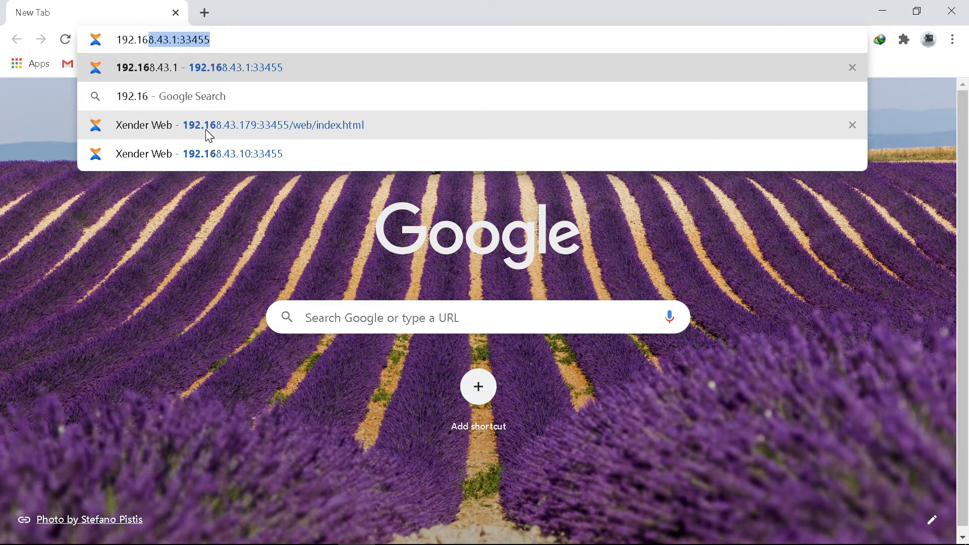
Step: Enter the Xender Web address 192.168.43.104:33455 in Chrome's address bar
{"action": "type", "text": "8.43.104"}
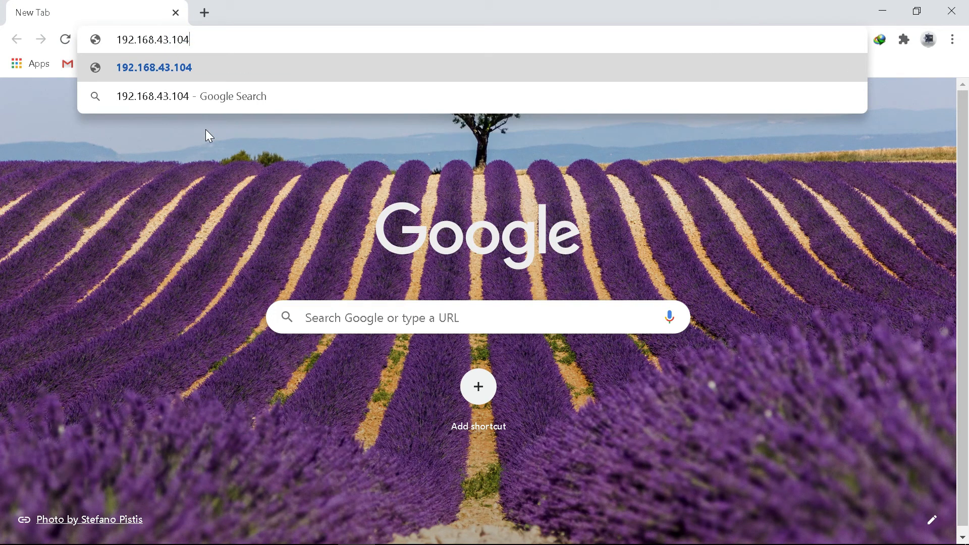
{"action": "type", "text": ":"}
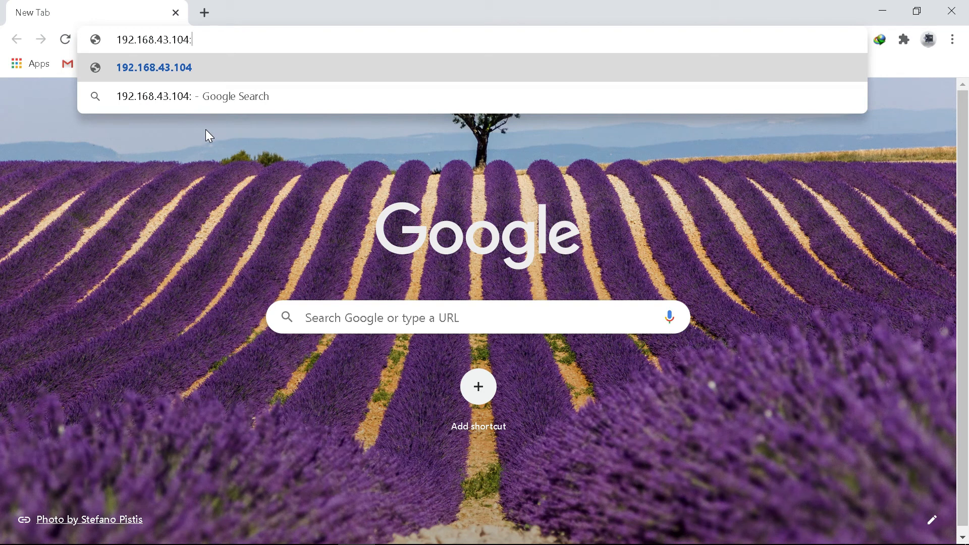
{"action": "type", "text": "33"}
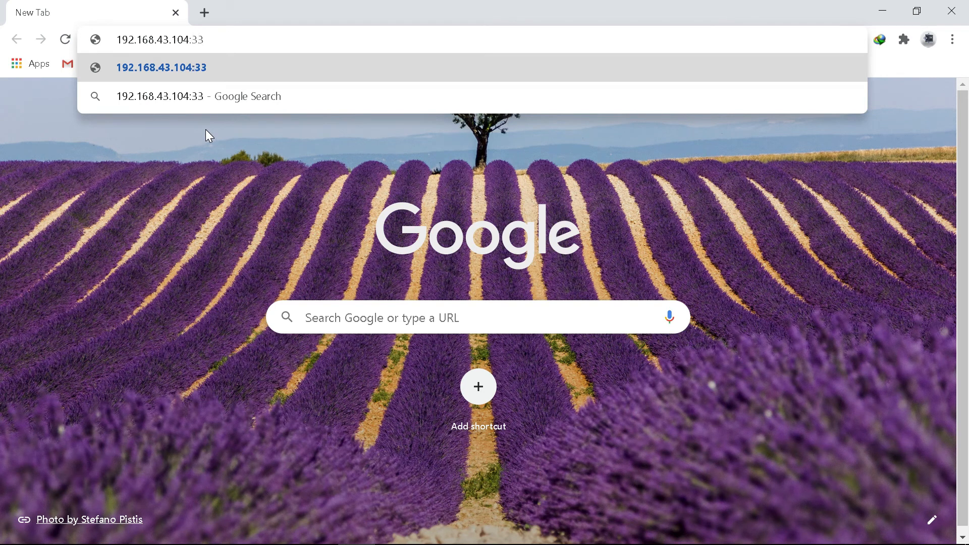
{"action": "type", "text": "455/web/index.html"}
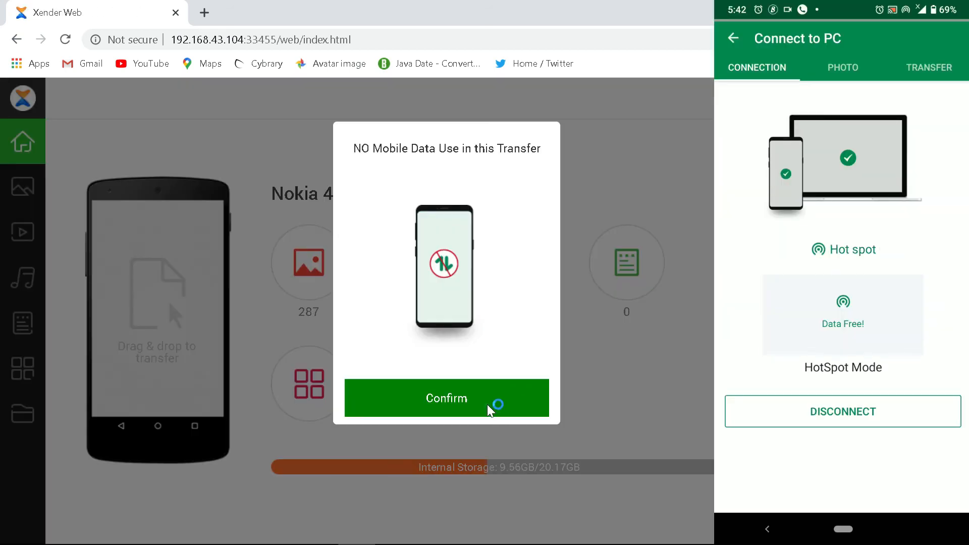
Step: Confirm the 'NO Mobile Data Use in this Transfer' dialog to show the Nokia 4.2 dashboard
{"action": "left_click", "coordinate": [446, 397]}
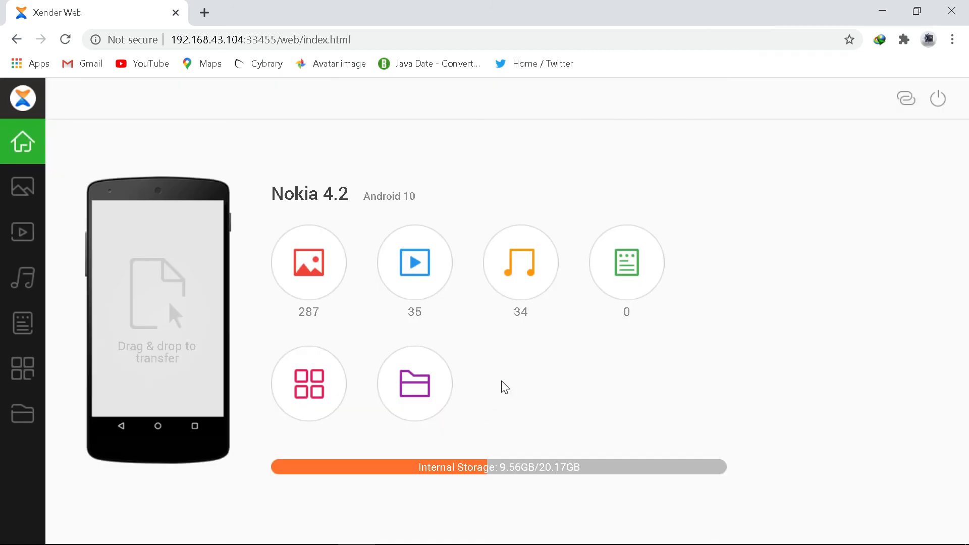